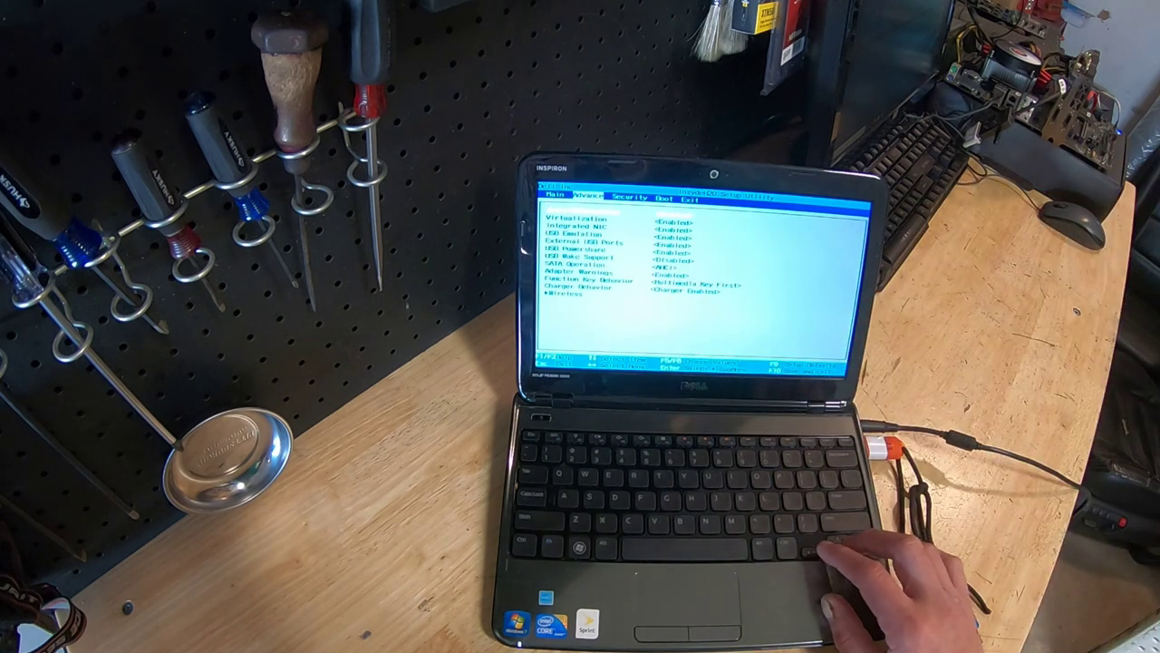
Step: Switch from the Advance tab to the Boot tab listing boot device priority
key(right)
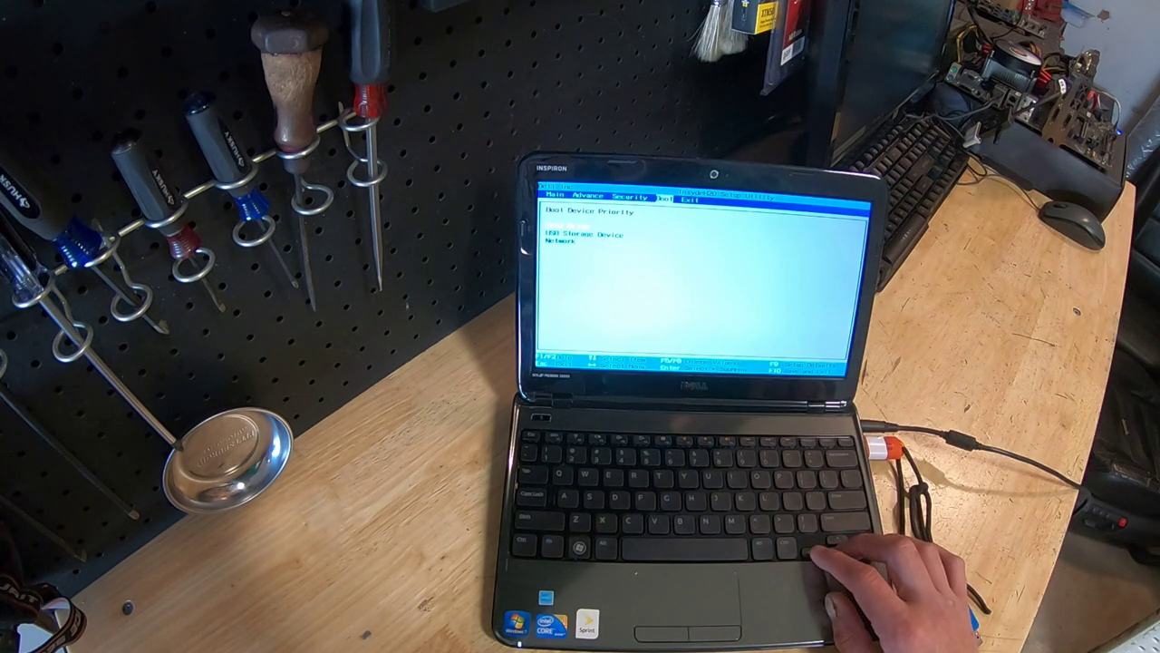